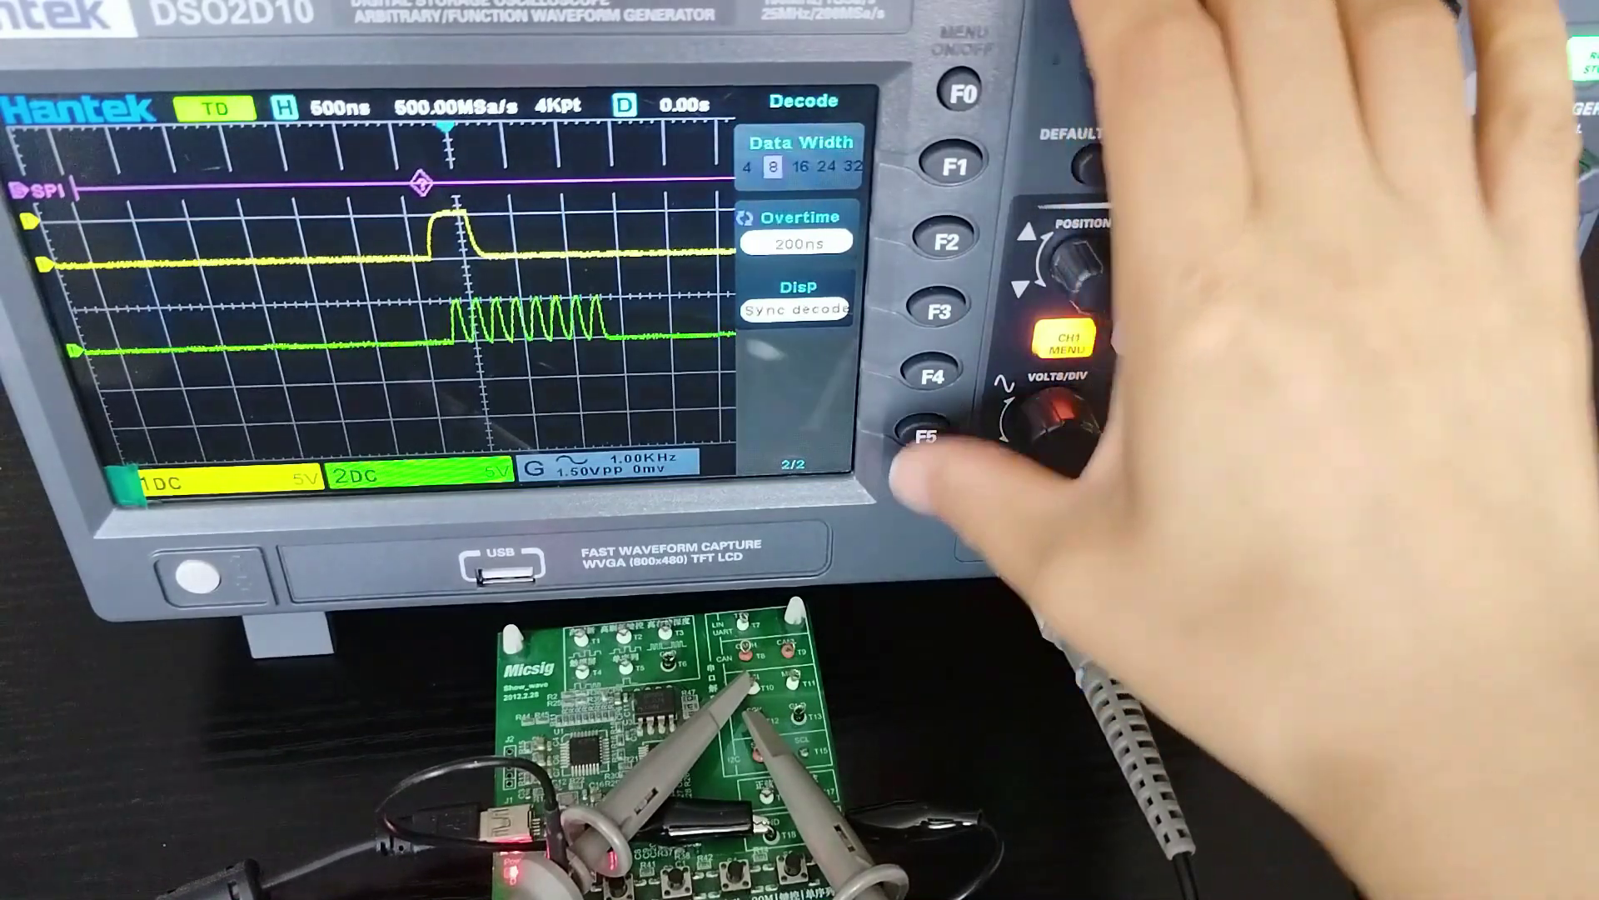
- Cycle the SPI decode data width from 8 bits around to 4 bits via the Data Width softkey
{"action": "left_click", "coordinate": [954, 167]}
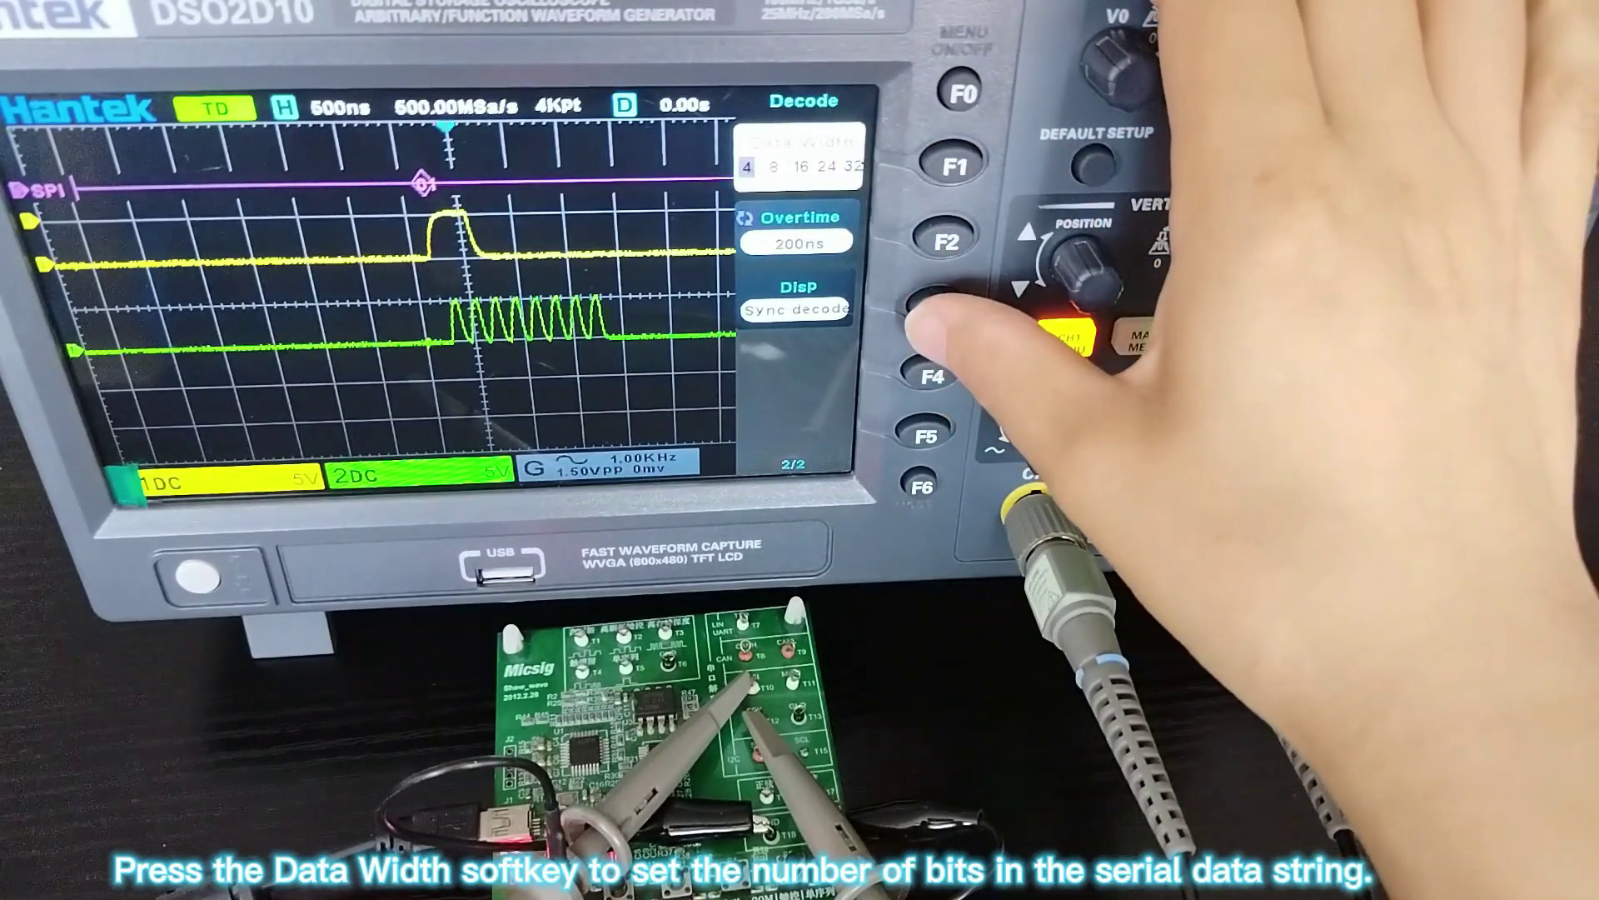
{"action": "left_click", "coordinate": [943, 310]}
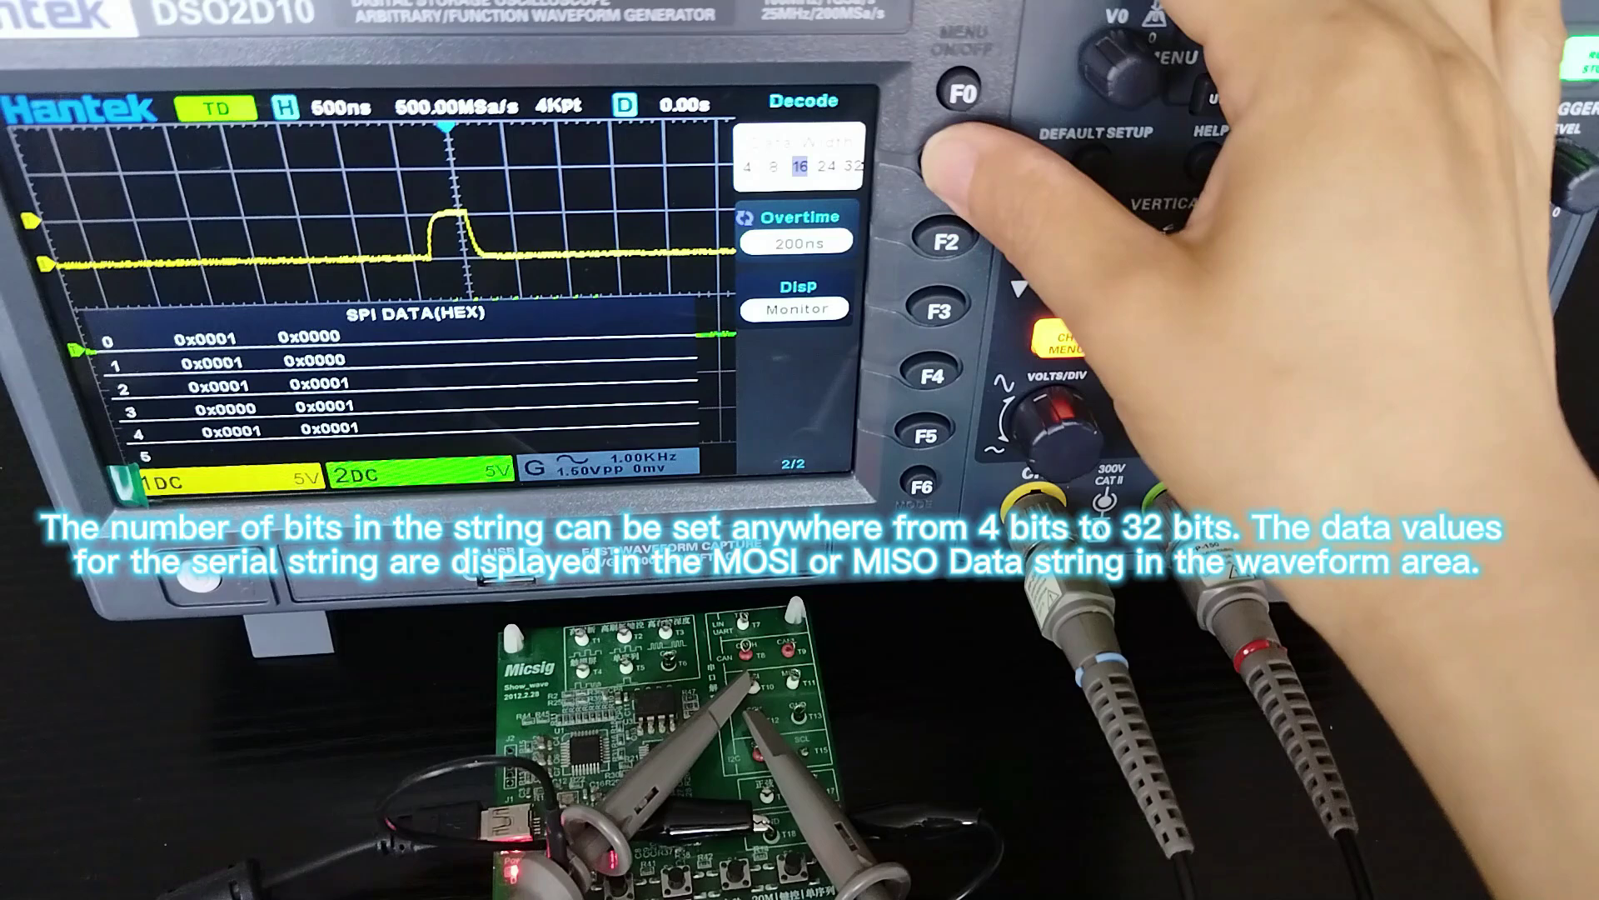
- Step the SPI data width from 16 through 24 to 32 bits, showing one 32-bit hex value
{"action": "left_click", "coordinate": [946, 163]}
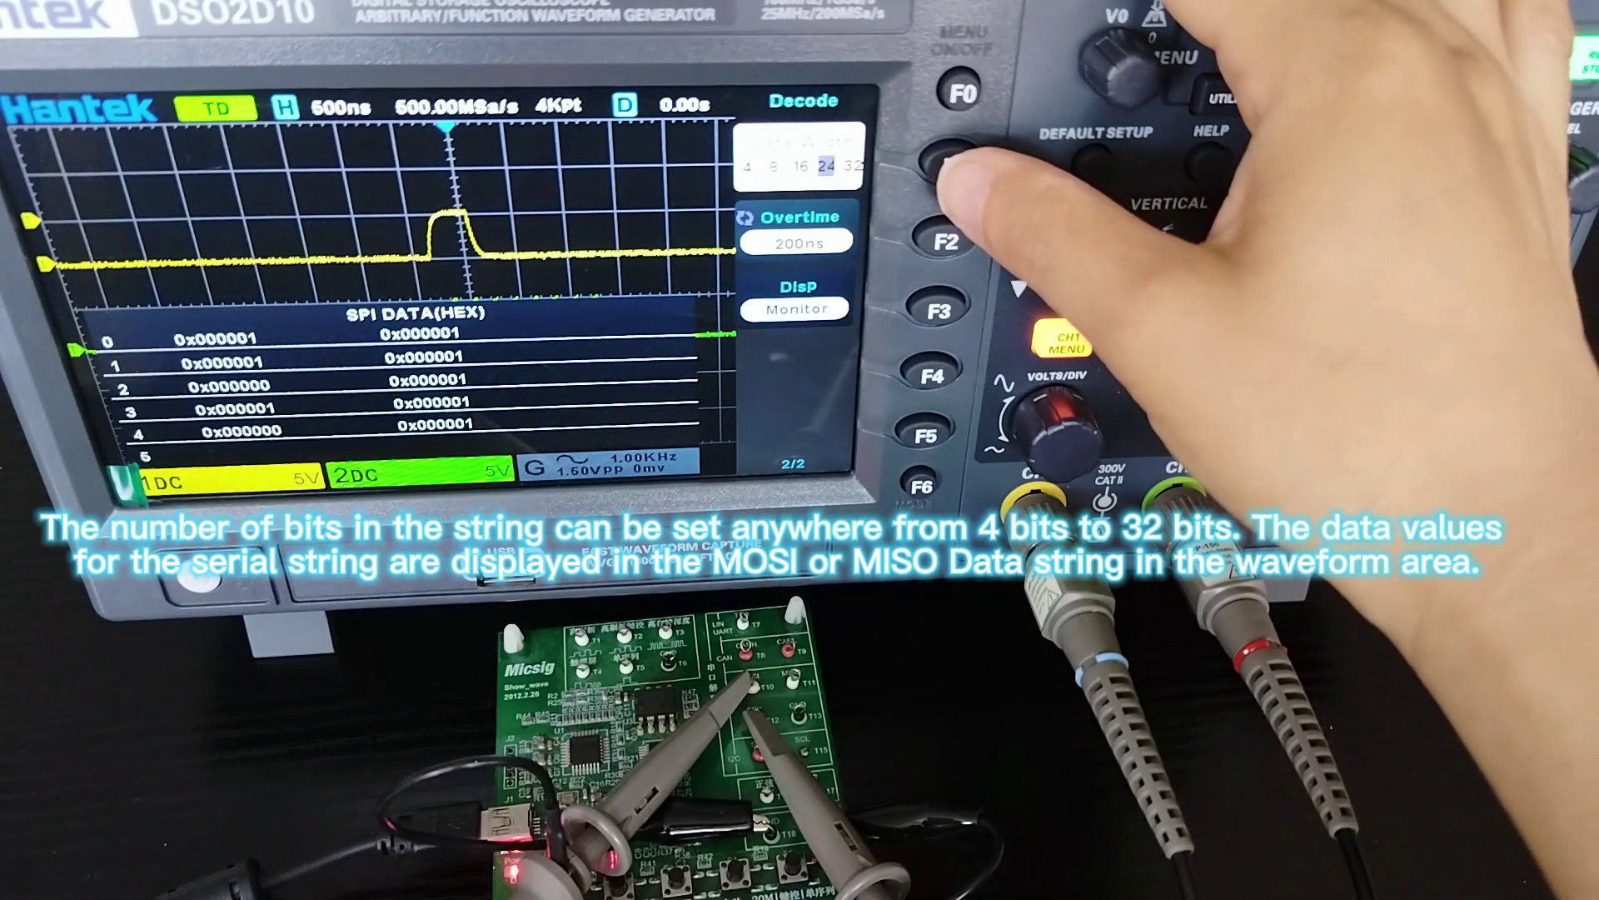
{"action": "left_click", "coordinate": [953, 158]}
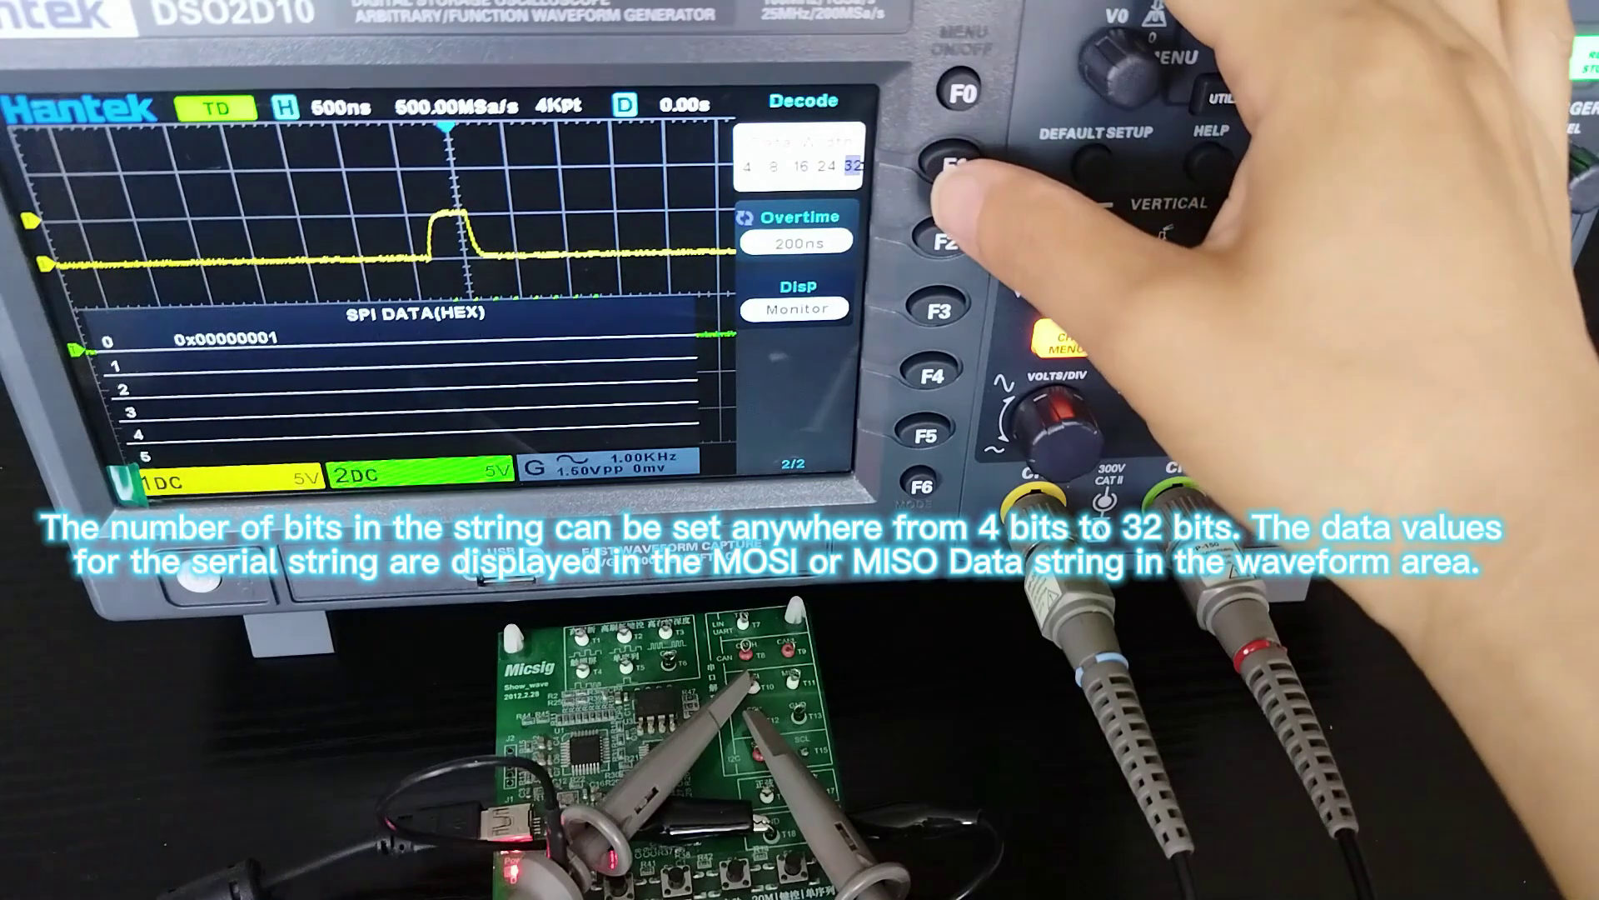